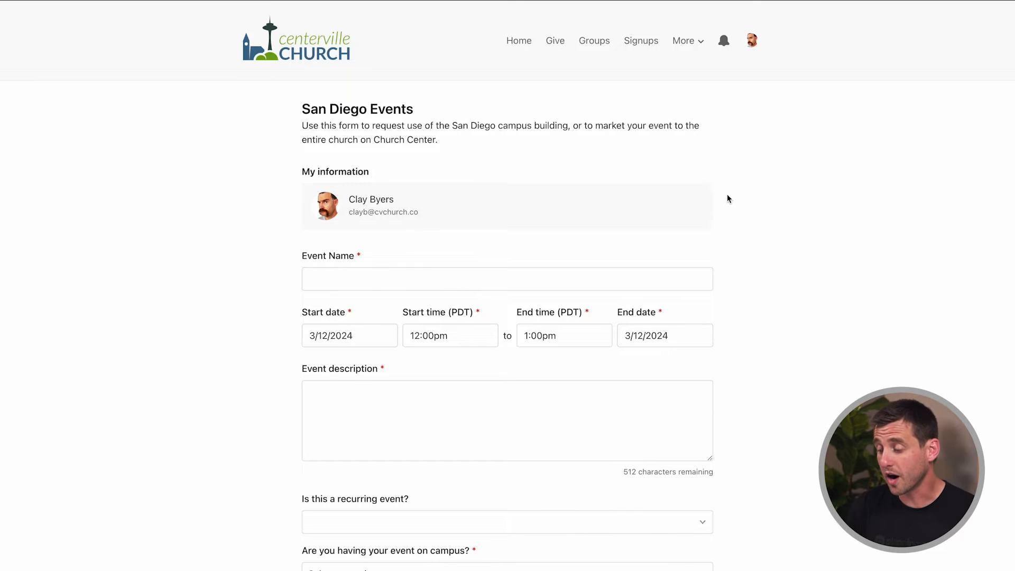
mouse_move(268, 138)
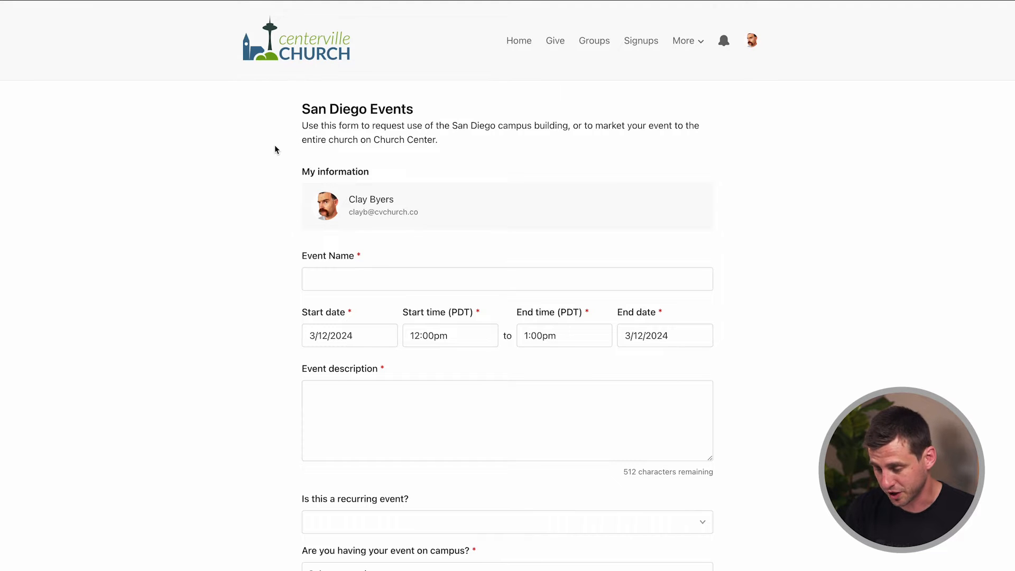
- Enter 'Membership Class' as the event name on the San Diego Events form
scroll("down", 3)
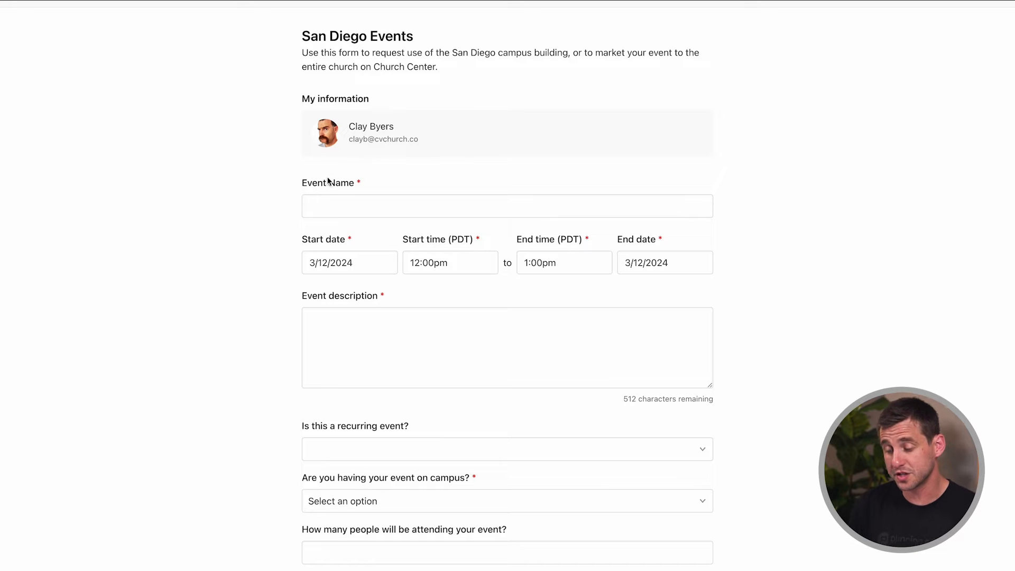
left_click(507, 205)
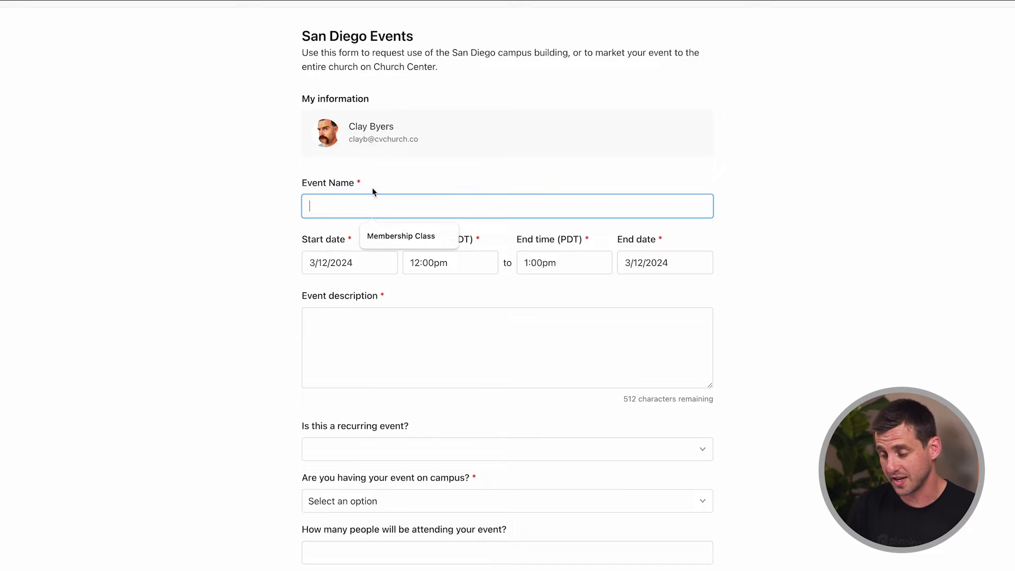
type("Membership Class")
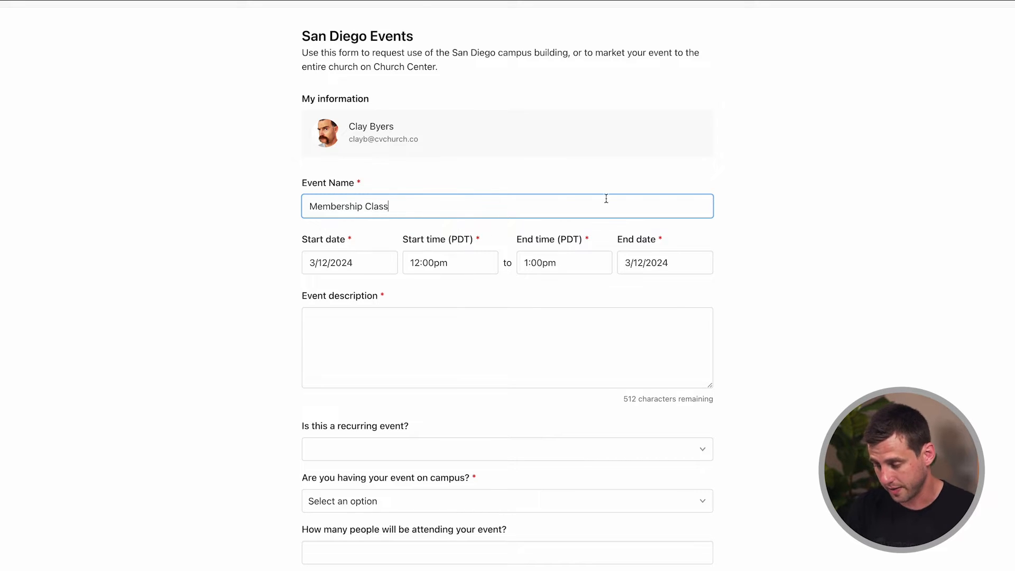
- Enter the event description 'Learn about our church'
scroll("down", 3)
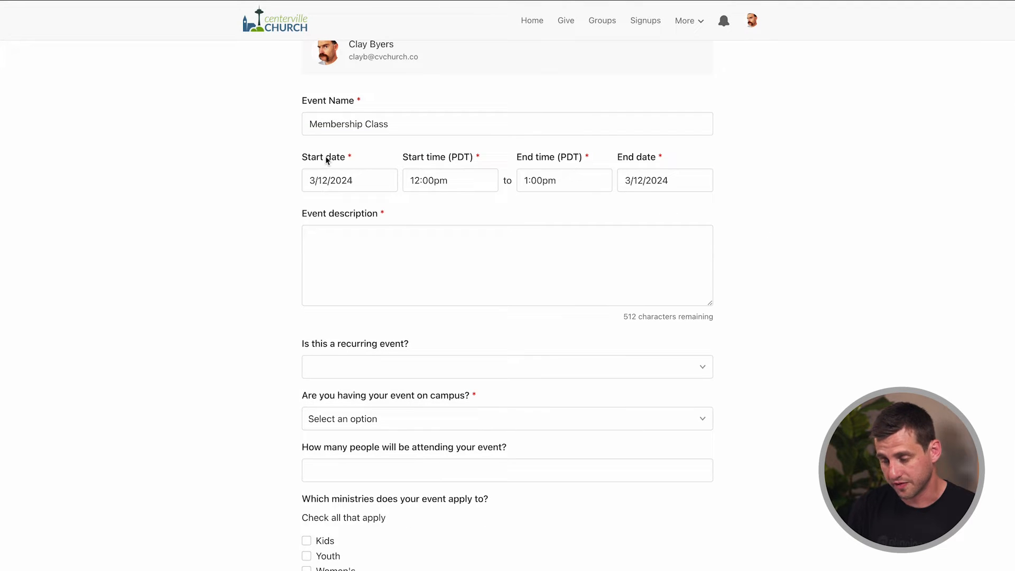
left_click(506, 264)
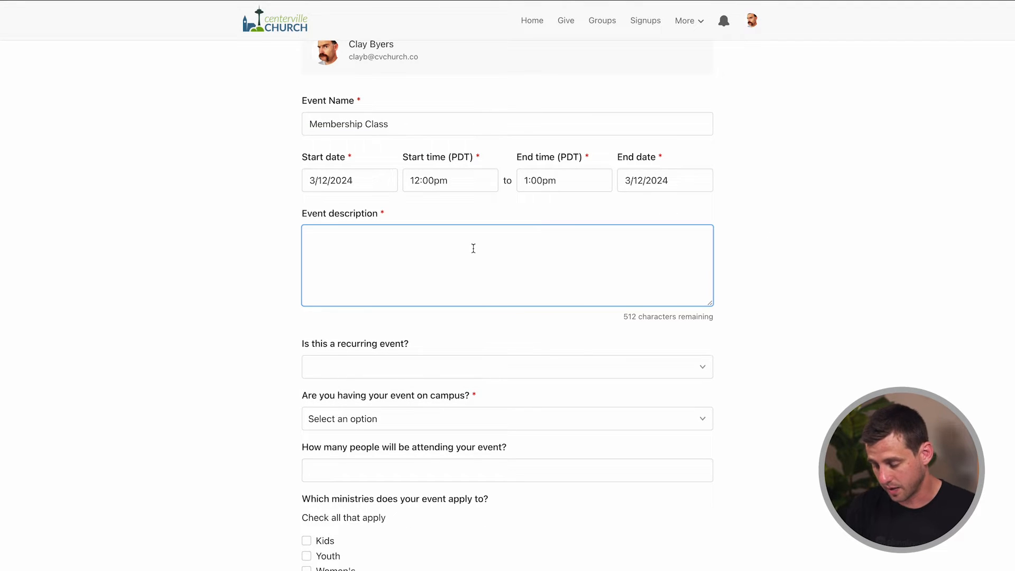
type("Learn abou")
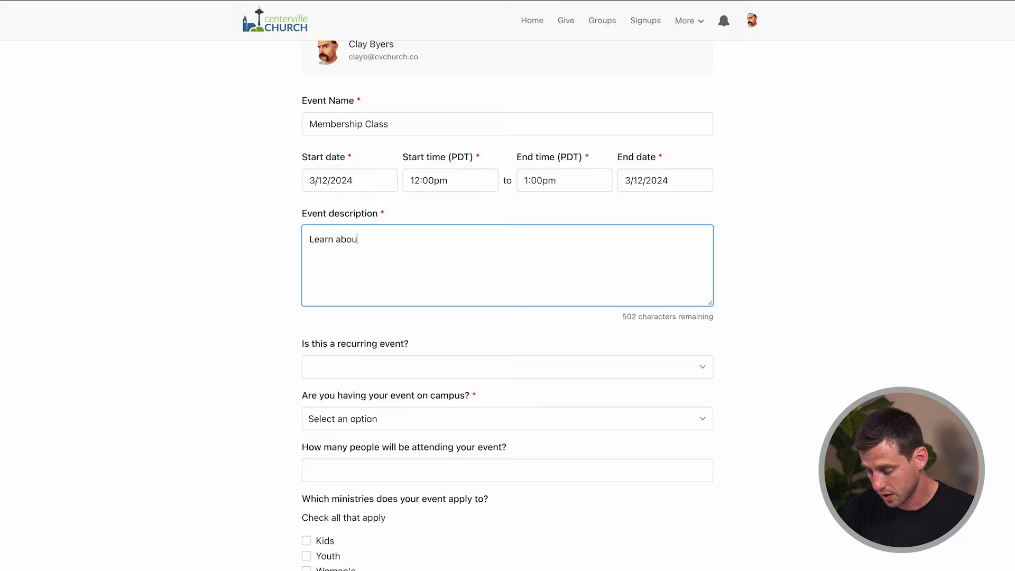
type("t our church")
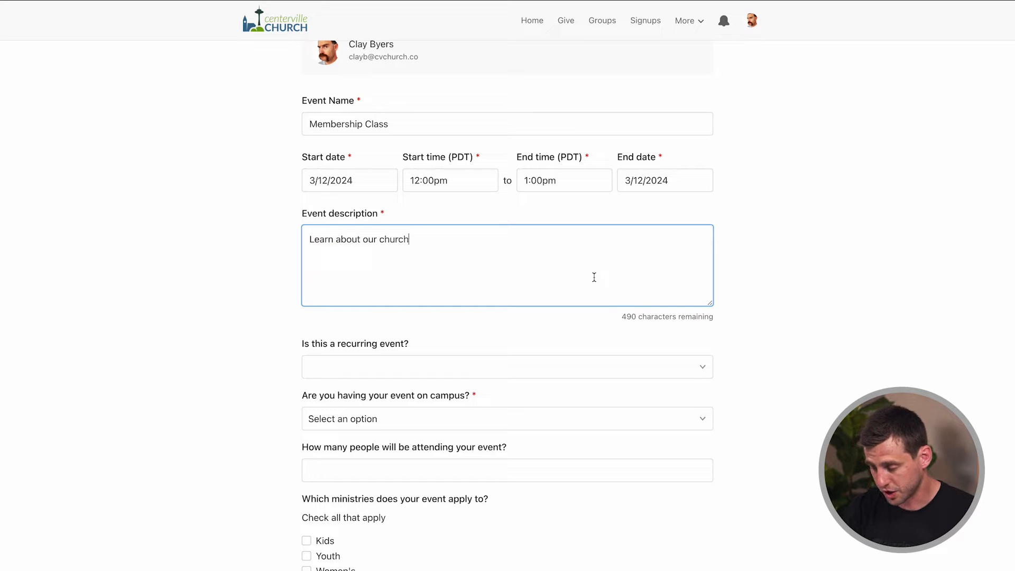
scroll("down", 3)
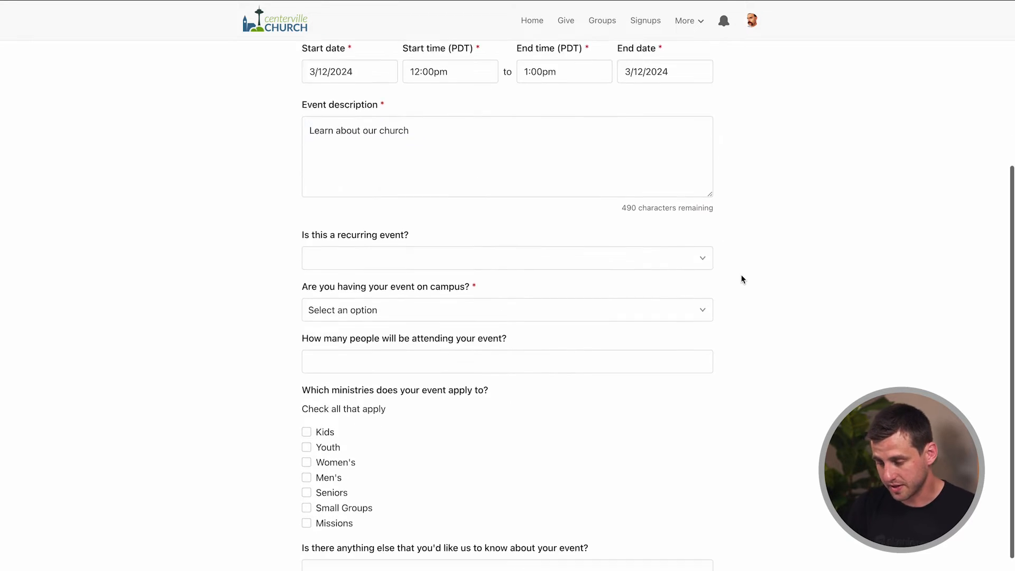
- Answer No to 'Is this a recurring event?', correcting an initial Yes
scroll("down", 3)
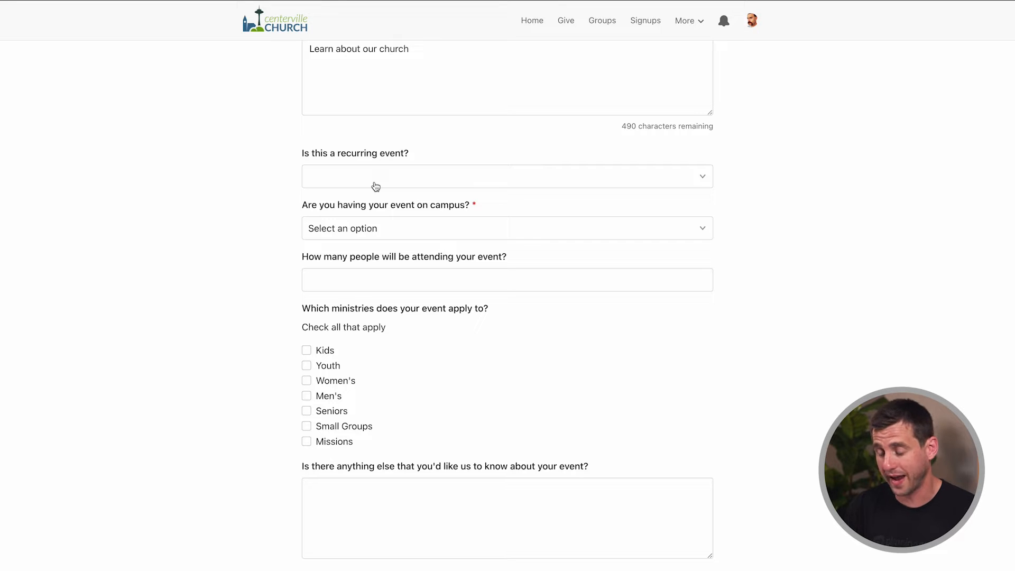
left_click(507, 176)
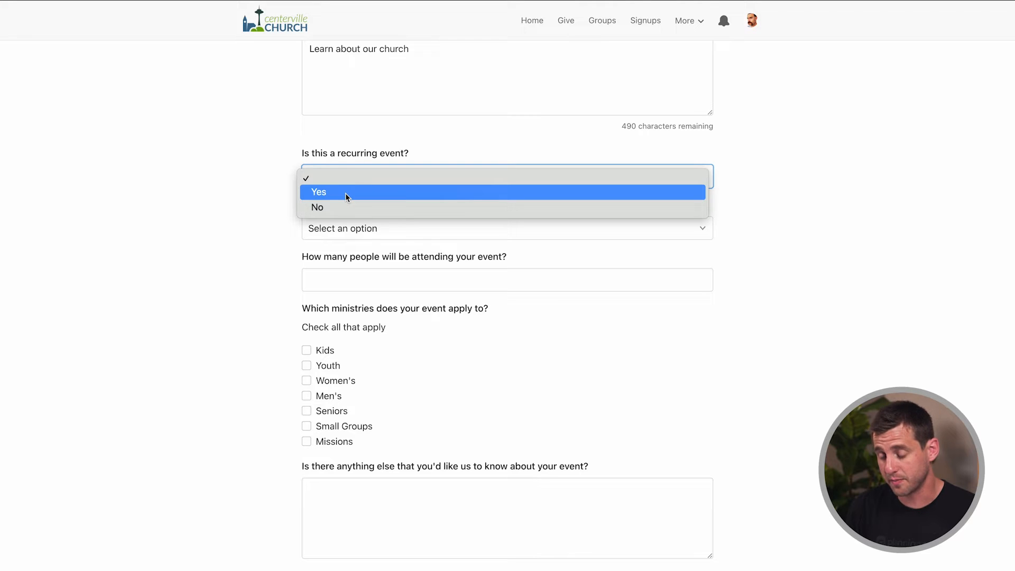
left_click(318, 191)
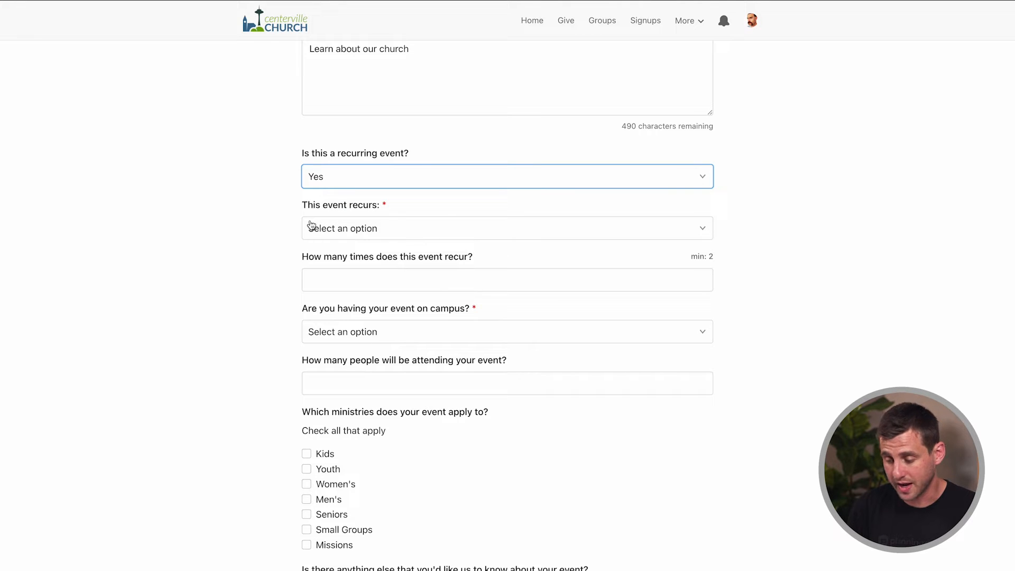
mouse_move(408, 230)
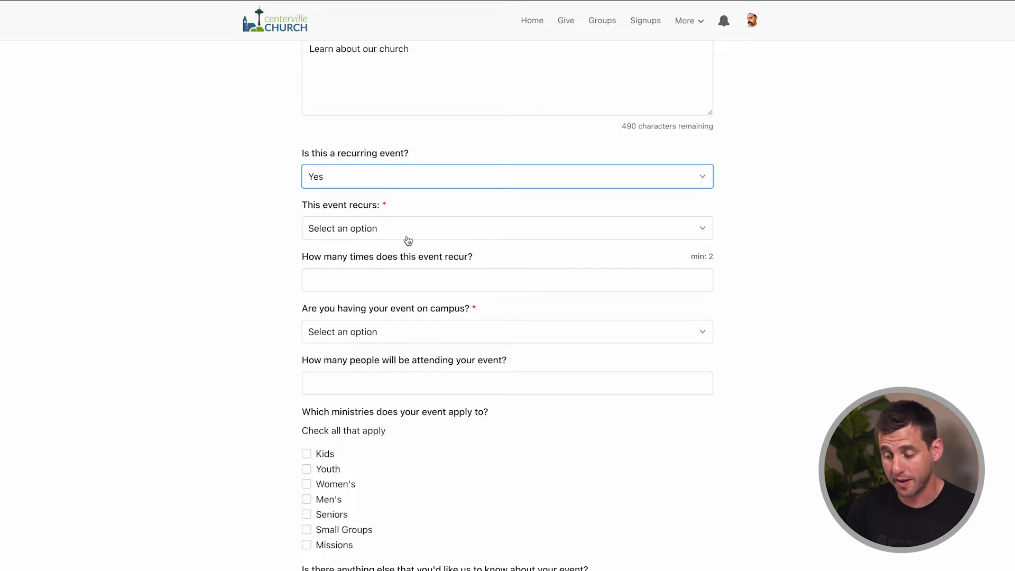
left_click(507, 176)
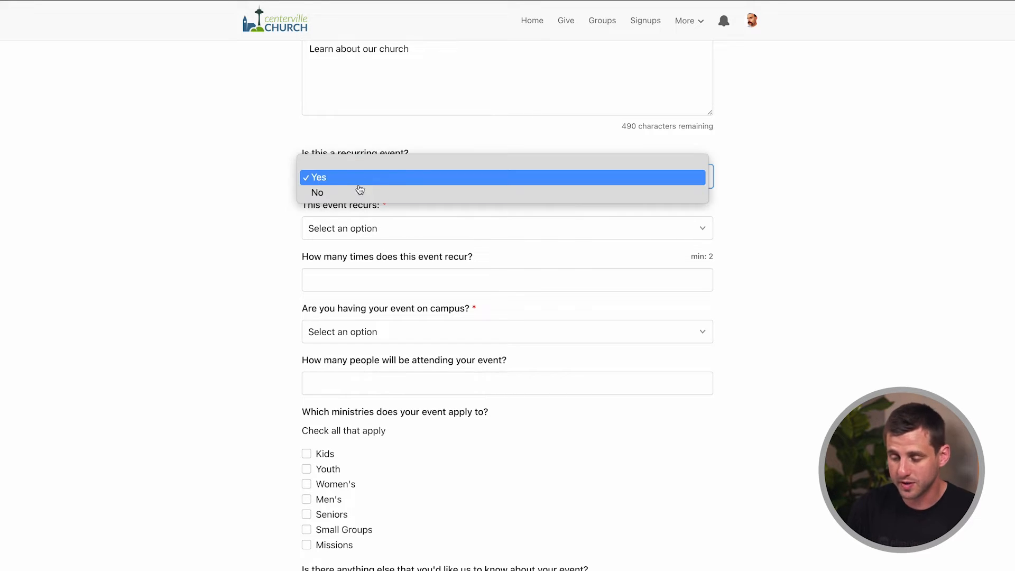
left_click(317, 191)
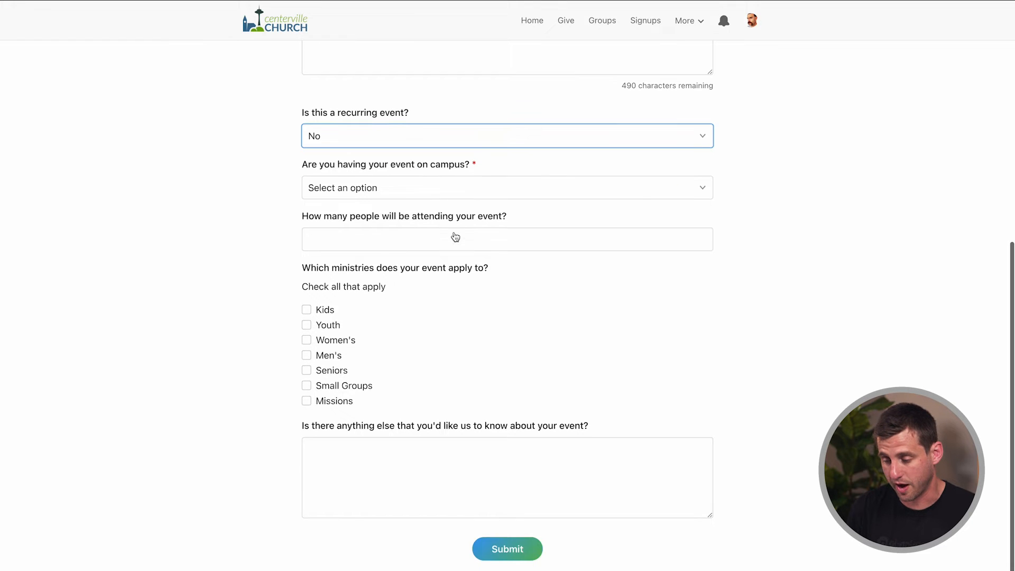
- Answer Yes to holding the event on campus and No to needing setup help
left_click(506, 187)
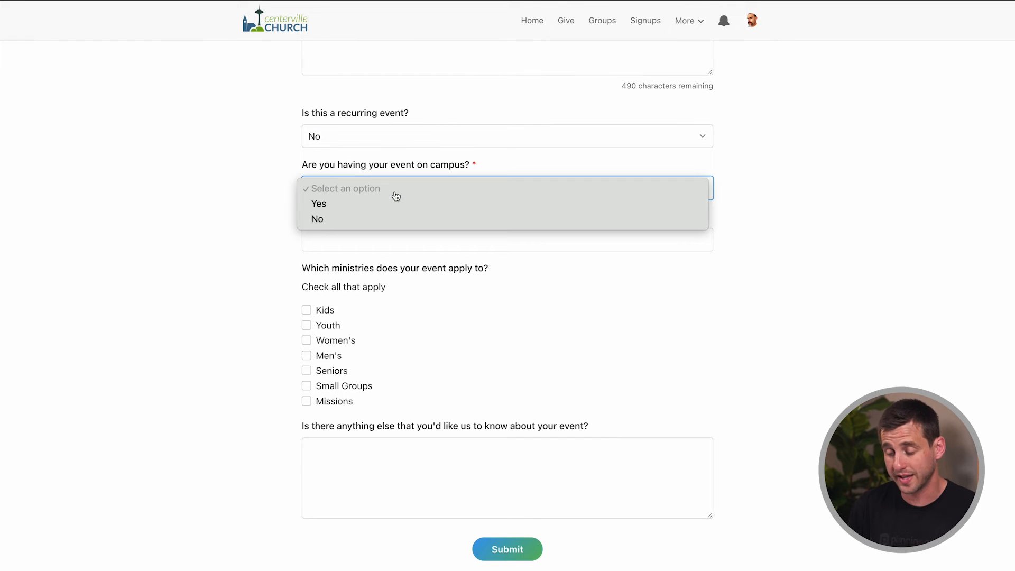
left_click(319, 203)
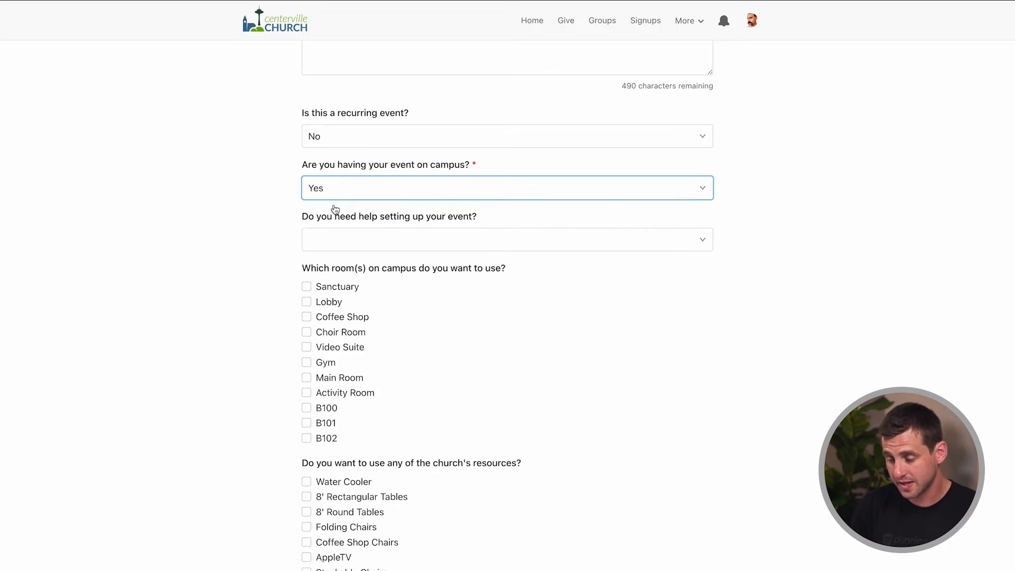
scroll("down", 3)
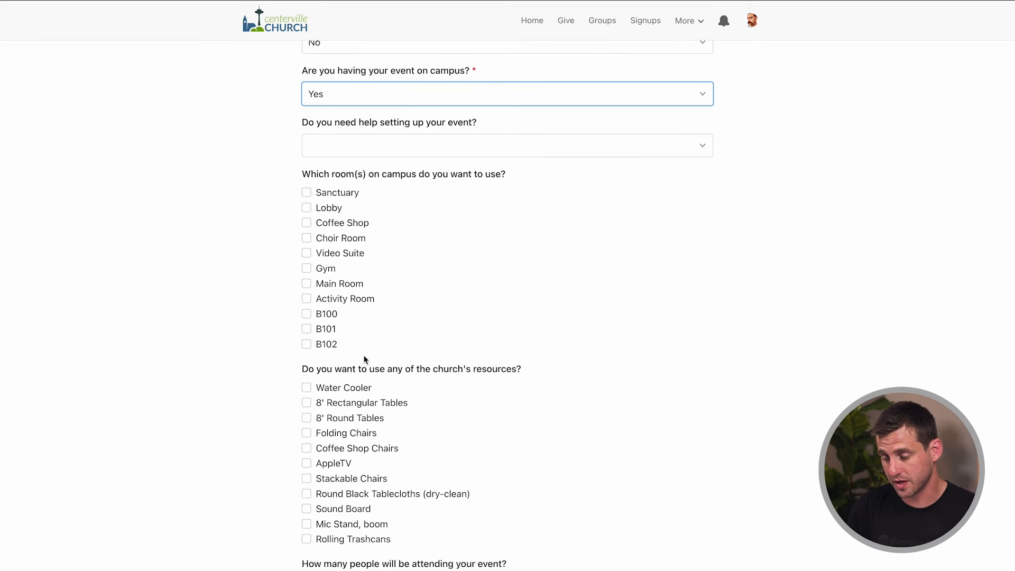
left_click(506, 144)
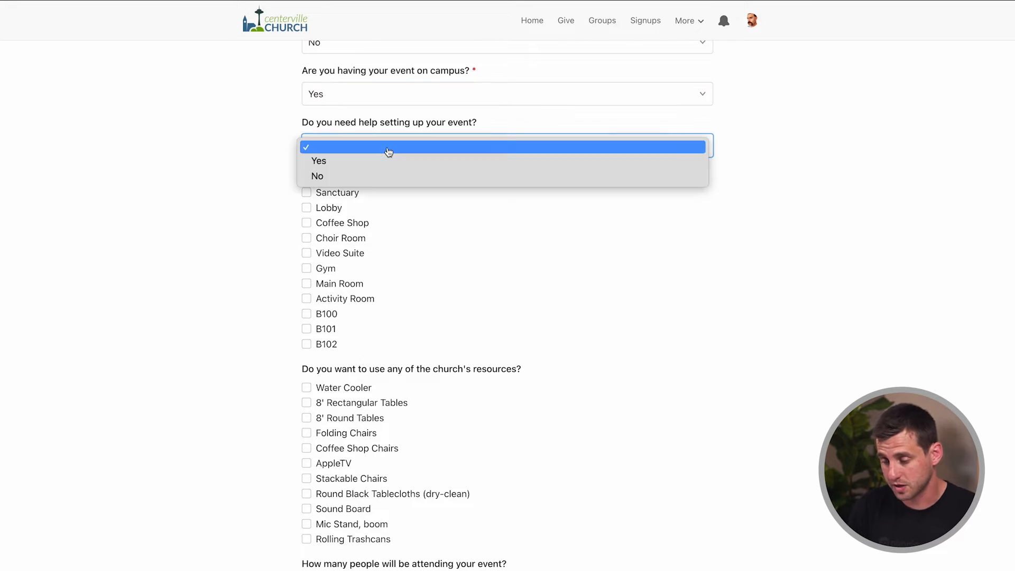
left_click(317, 175)
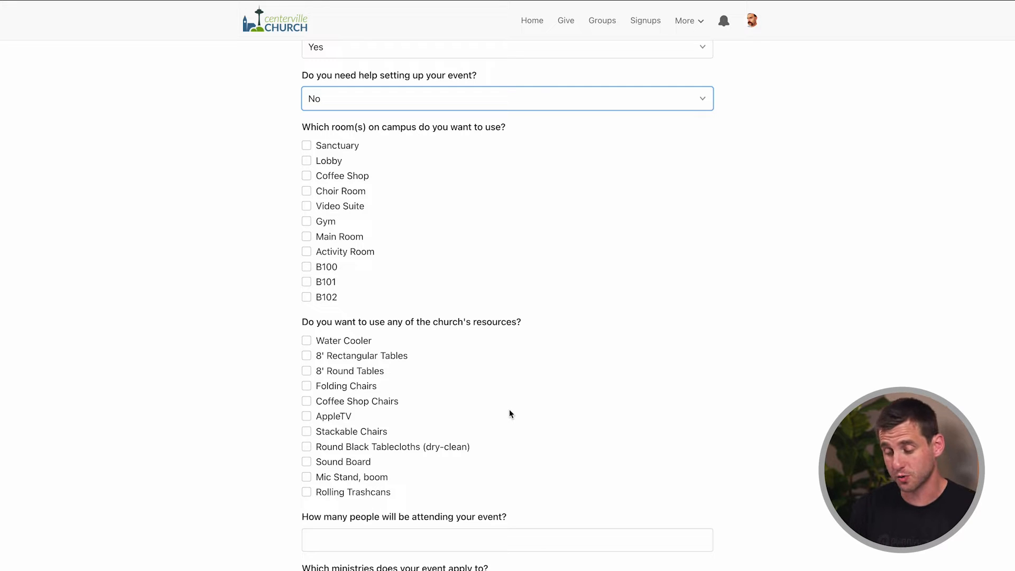
mouse_move(464, 262)
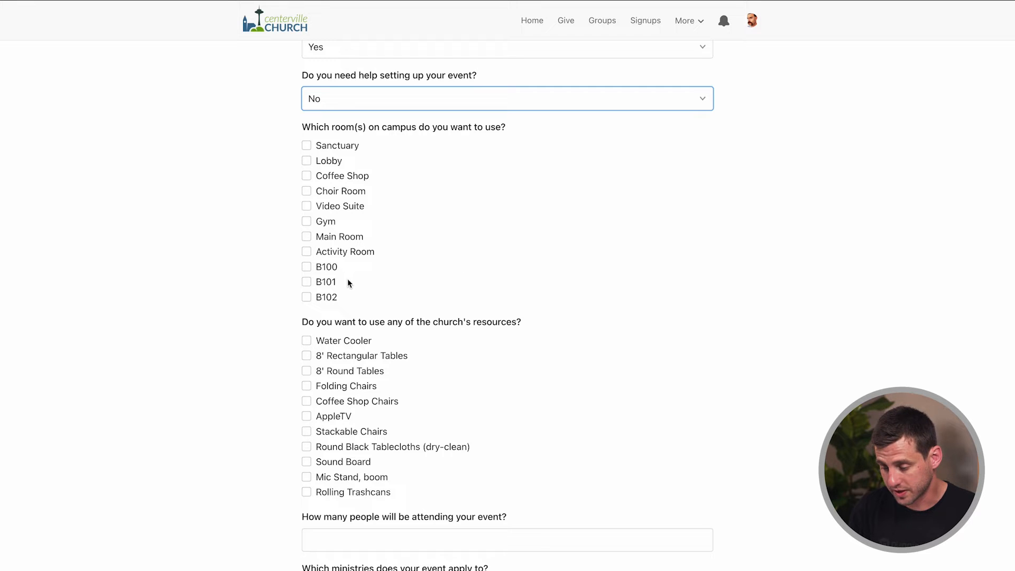
- Request room B101, 8' Round Tables and Stackable Chairs for the event
left_click(306, 281)
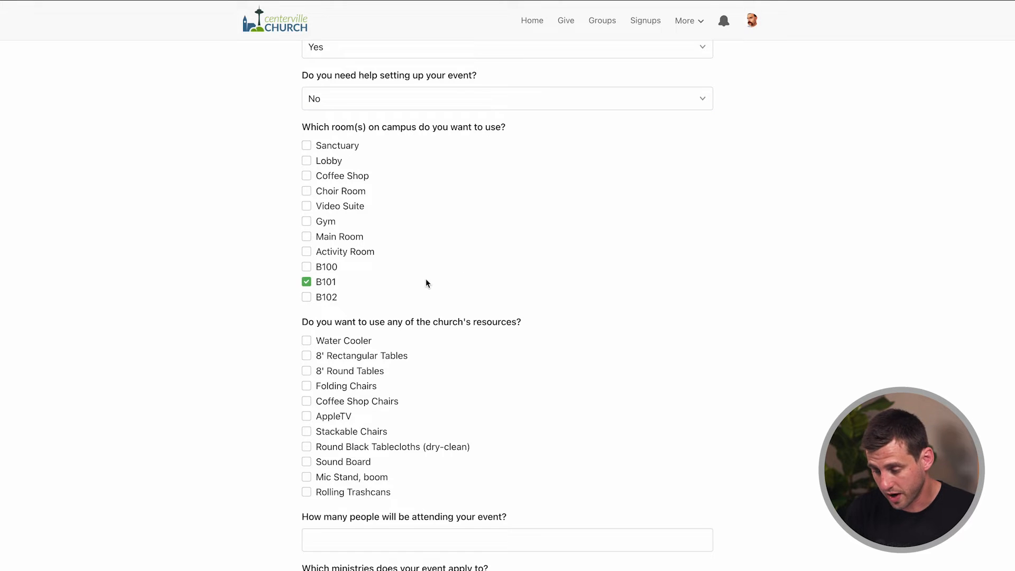
scroll("down", 3)
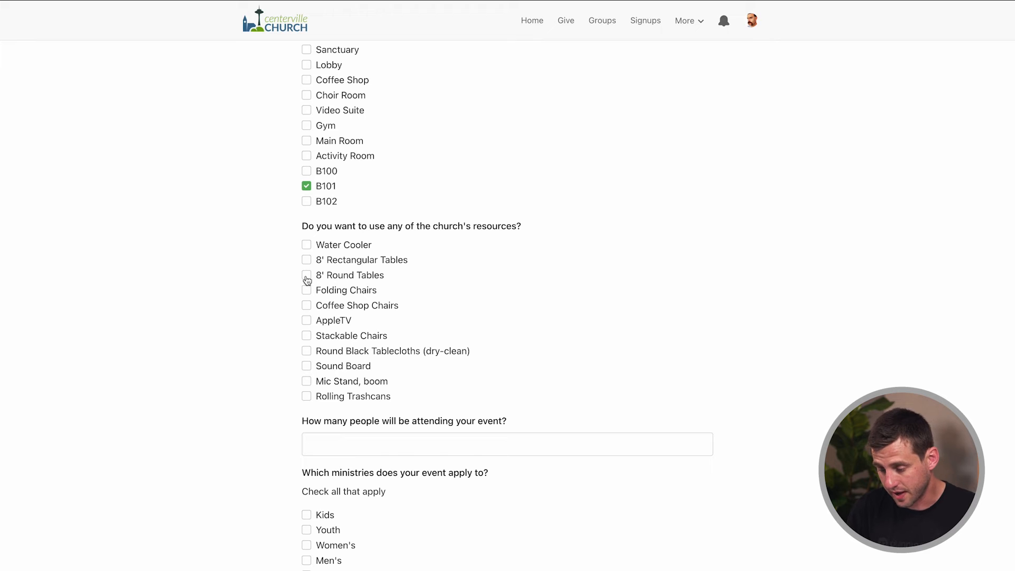
left_click(306, 275)
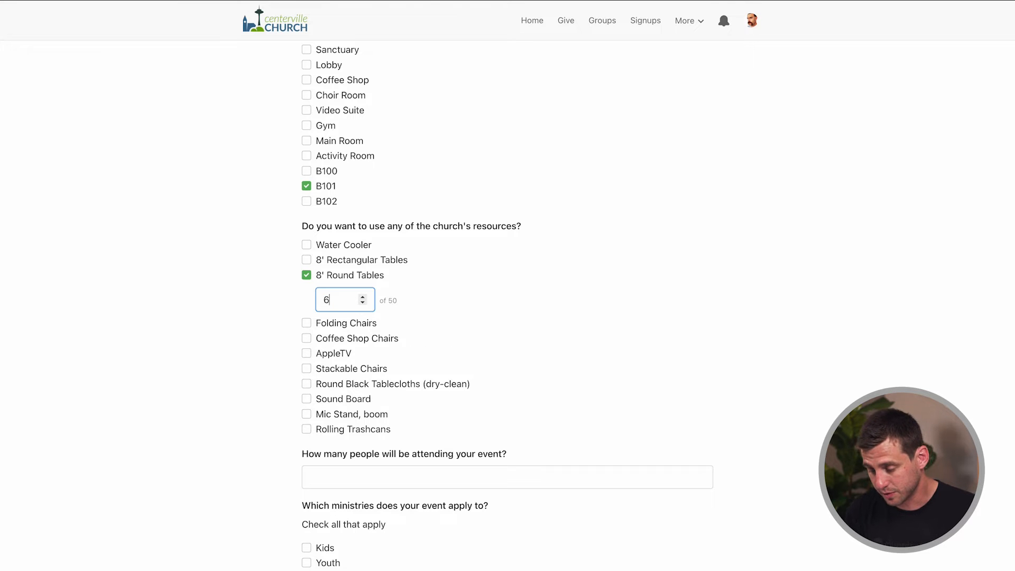
scroll("down", 3)
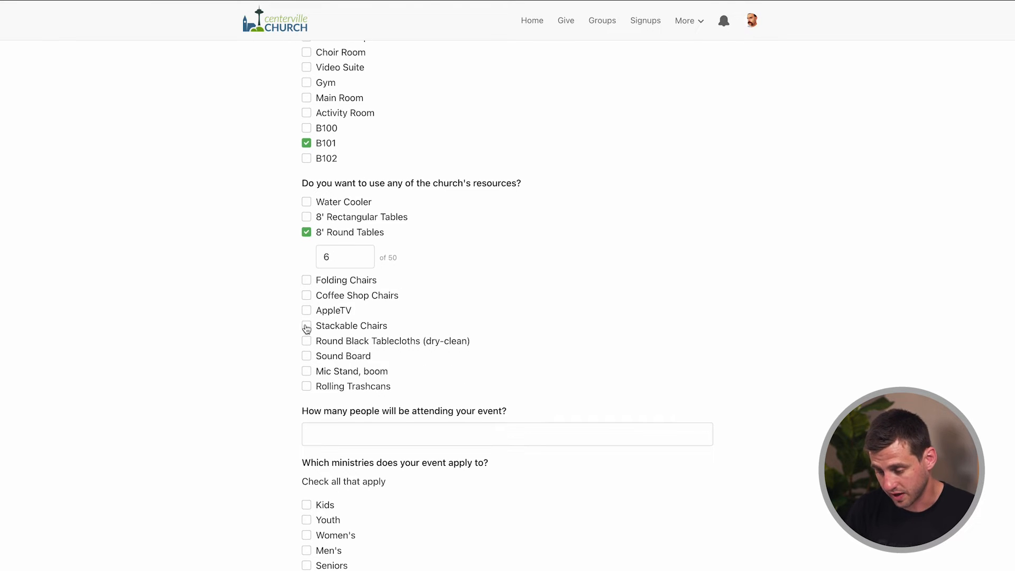
left_click(306, 326)
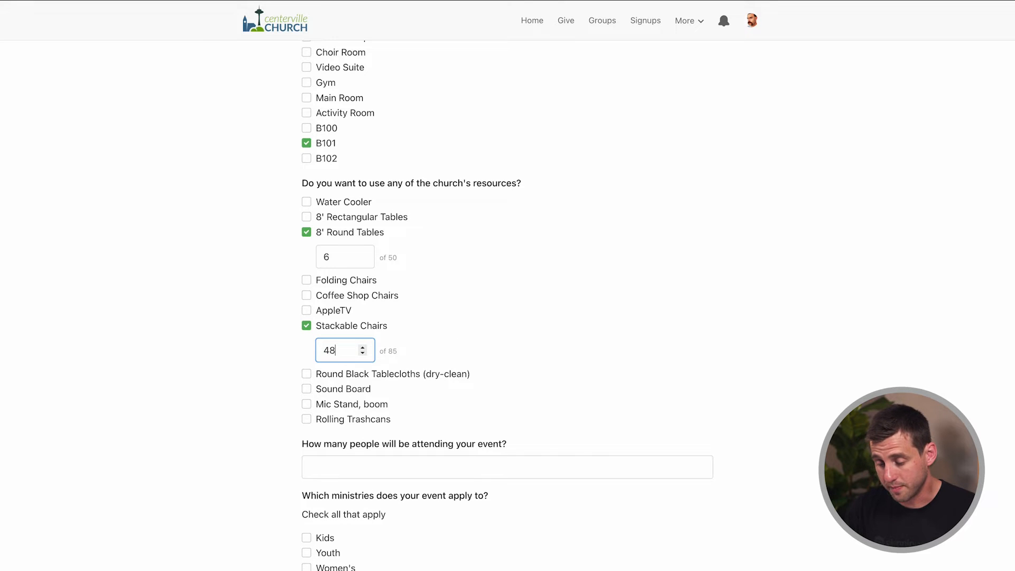
- Enter 48 expected attendees and submit the Membership Class request
scroll("down", 3)
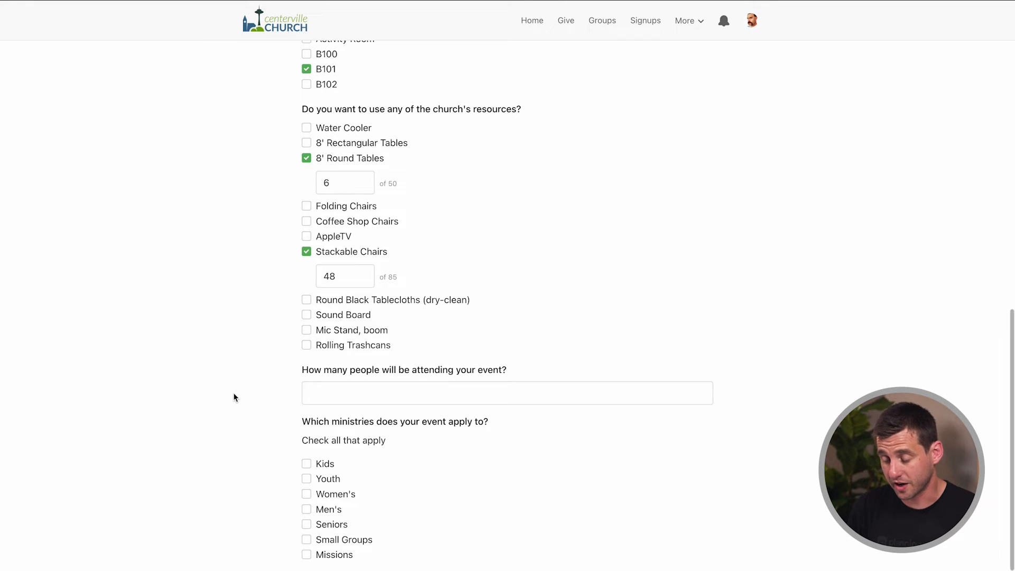
scroll("down", 3)
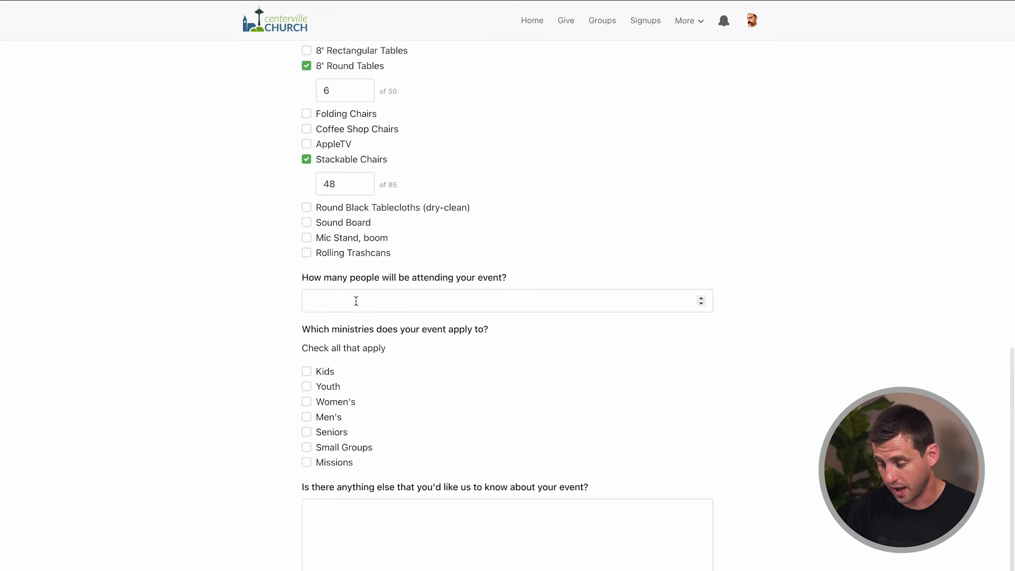
type("48")
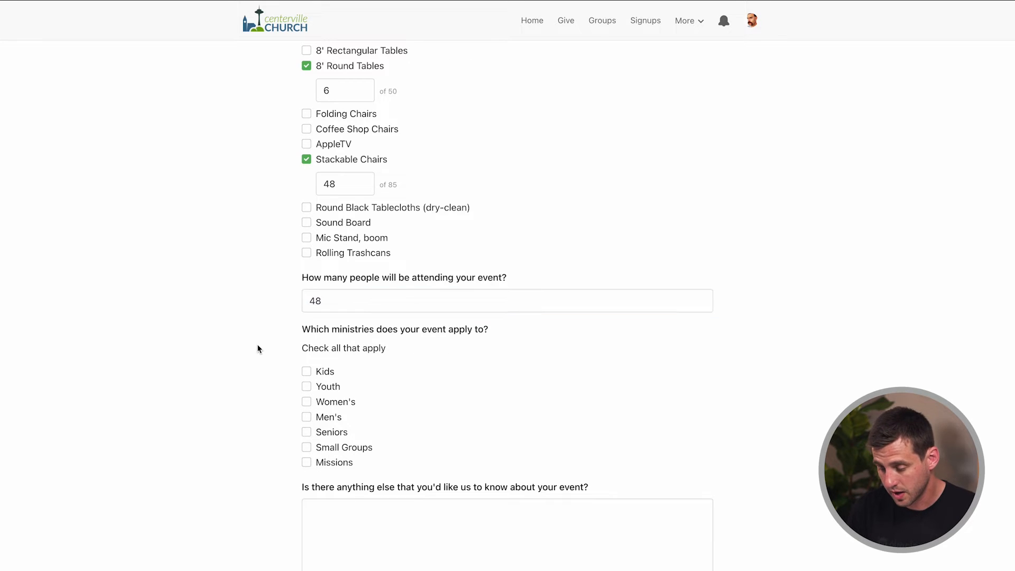
scroll("down", 3)
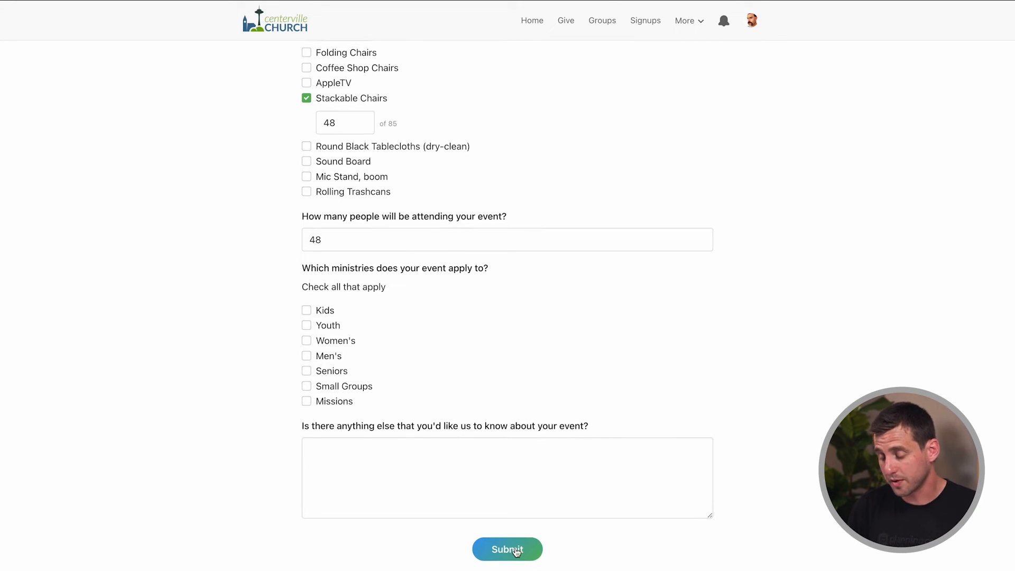
left_click(508, 549)
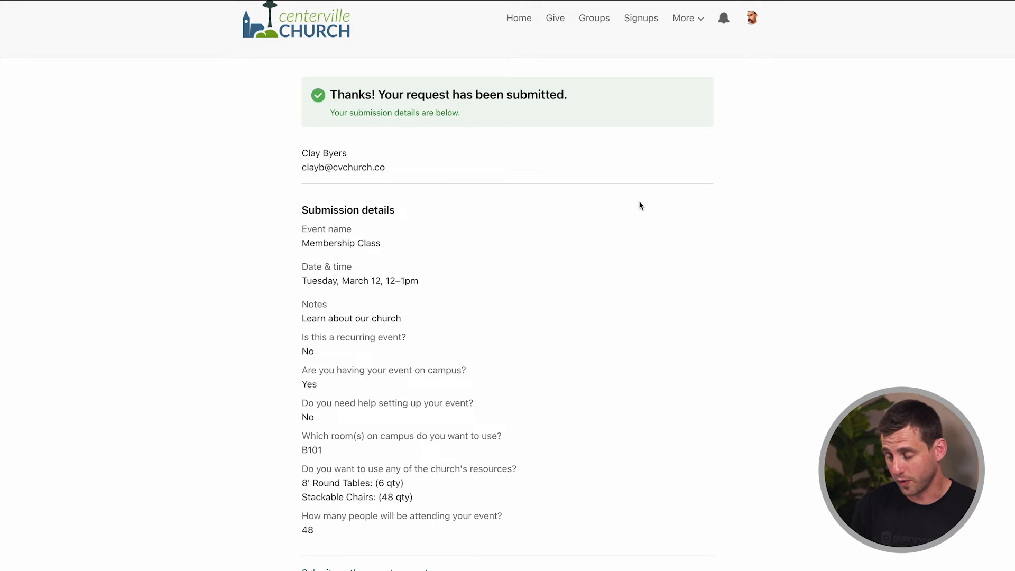
mouse_move(631, 226)
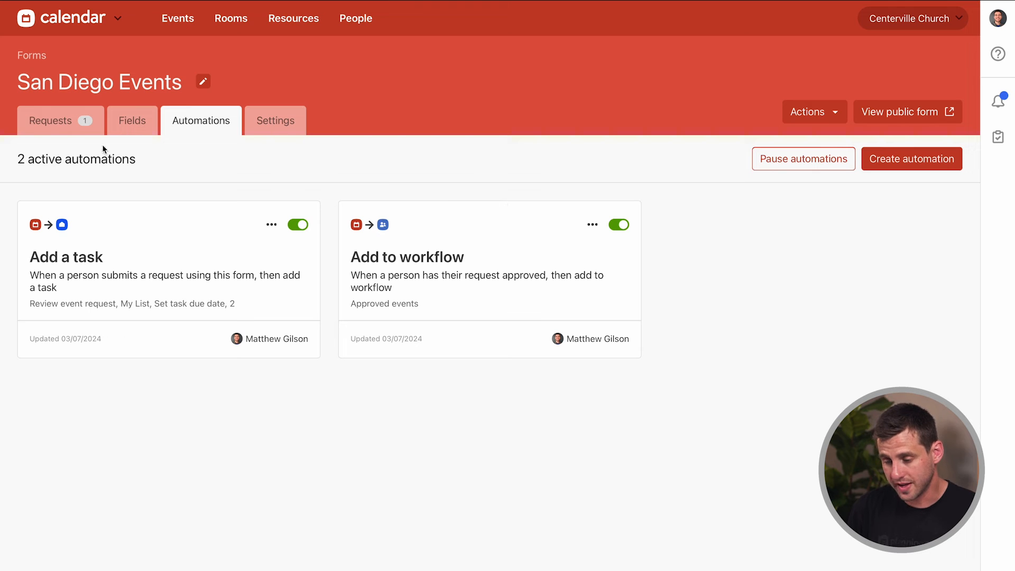
left_click(51, 120)
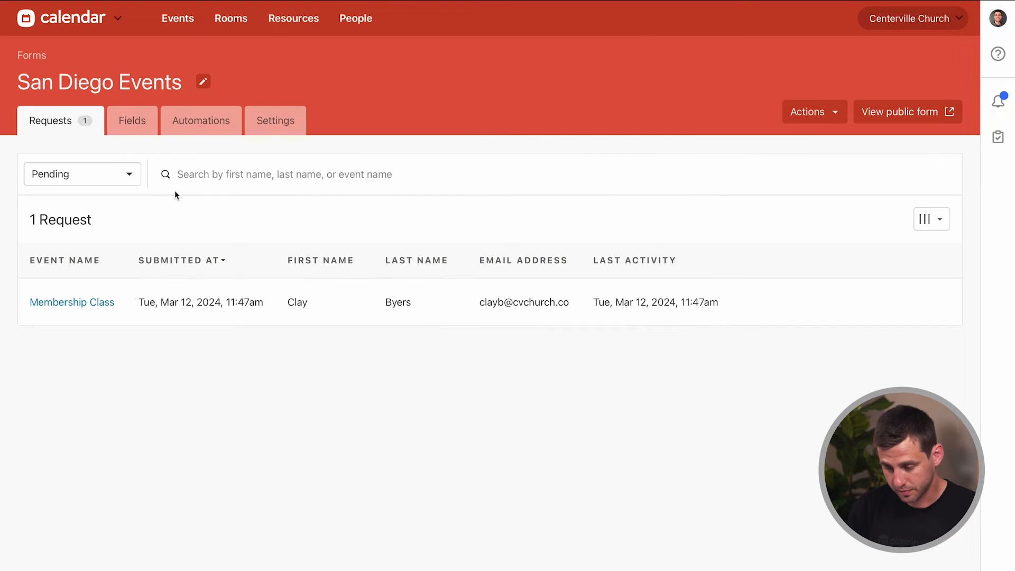
mouse_move(388, 151)
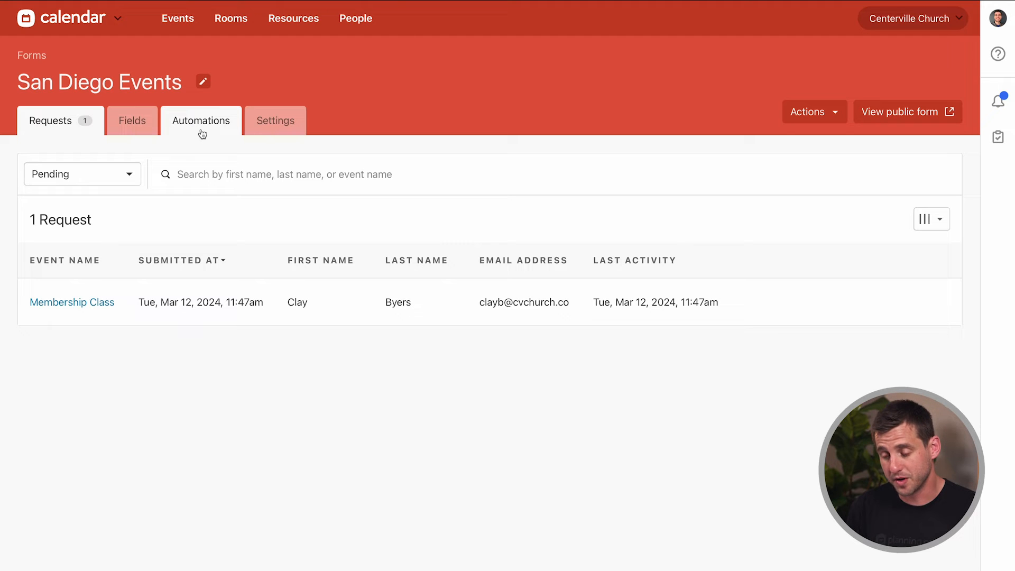
left_click(202, 121)
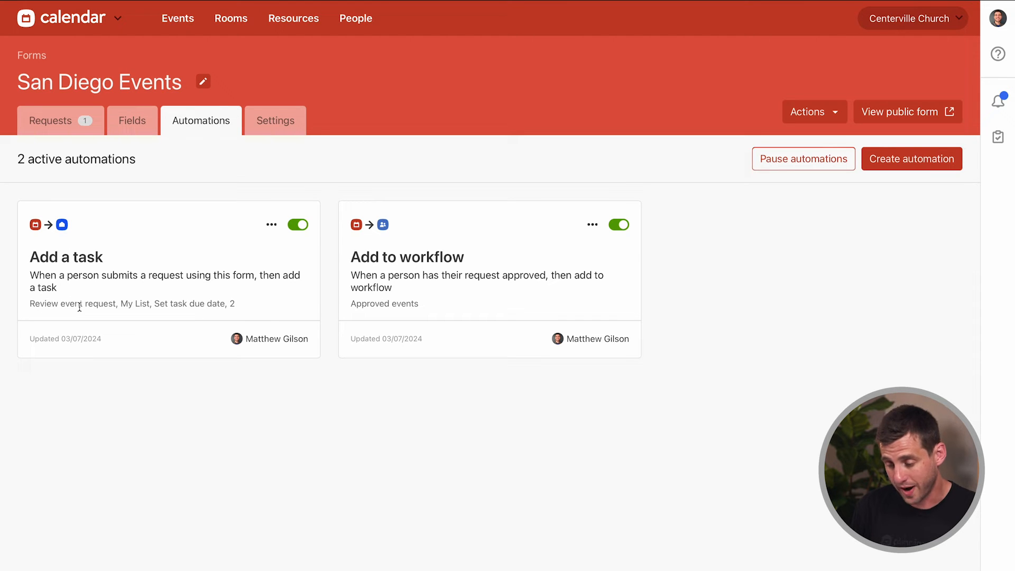
mouse_move(288, 434)
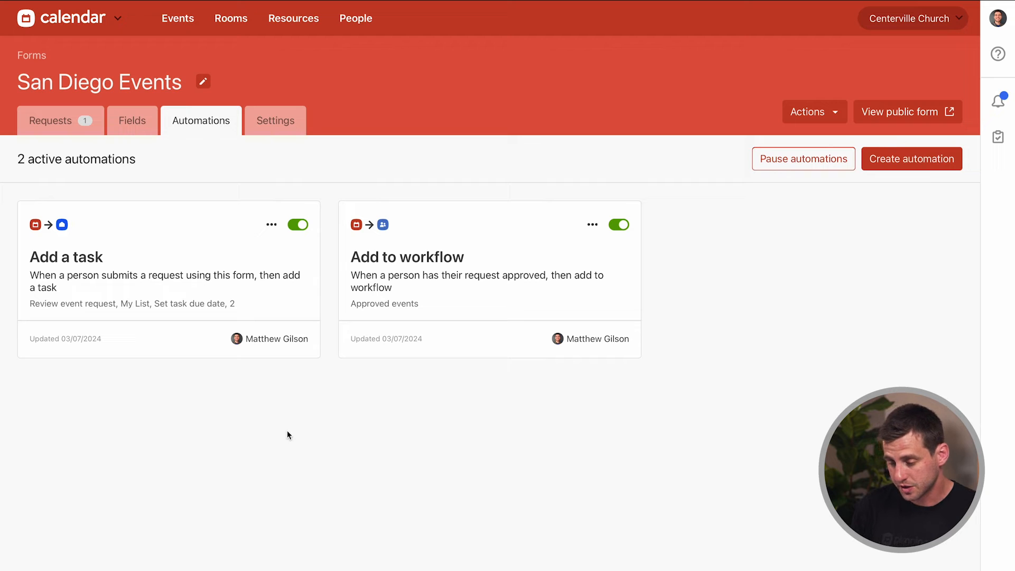
mouse_move(192, 315)
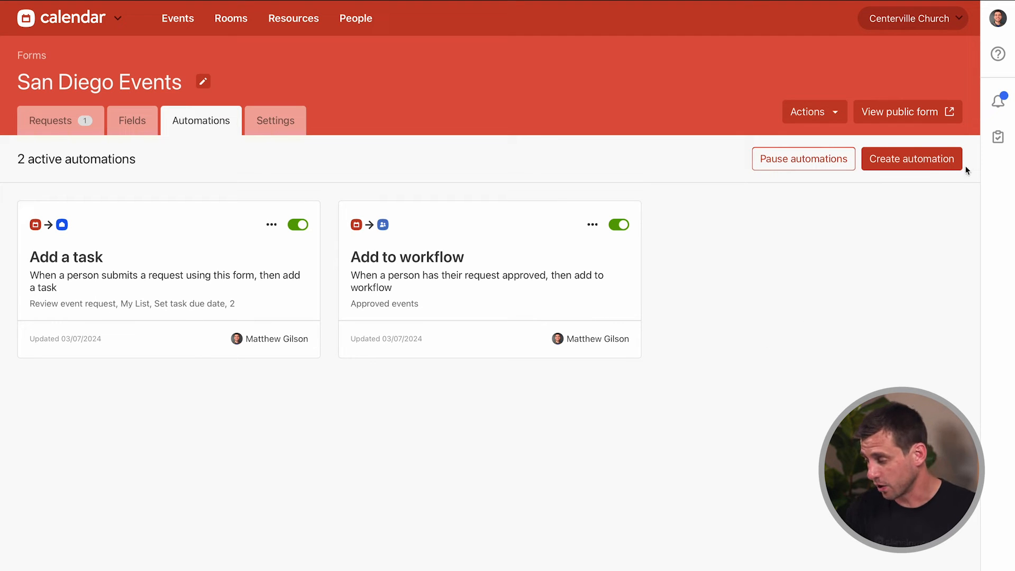
- Open the 'Review event request' task from the Tasks sidebar
left_click(998, 136)
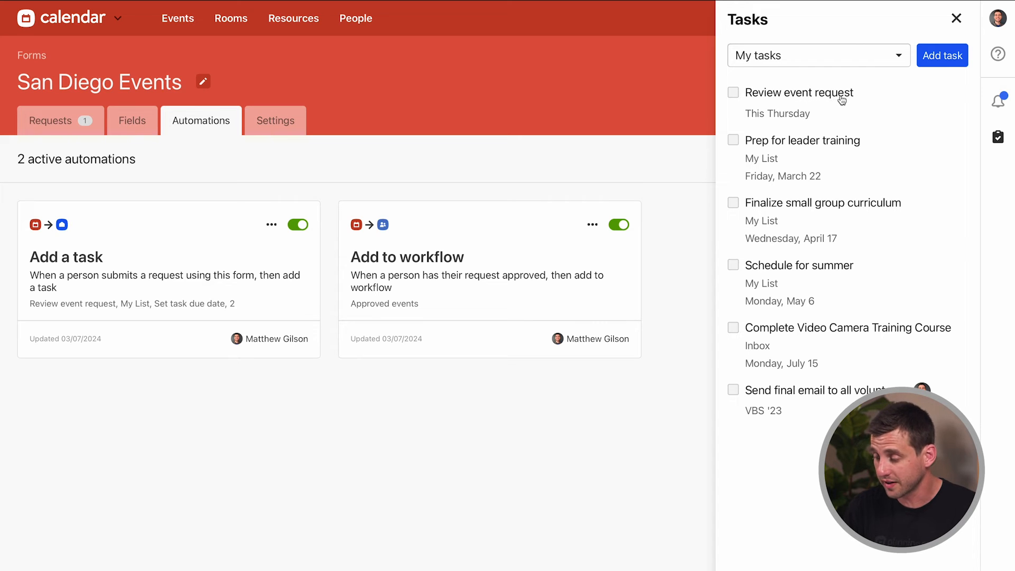
left_click(798, 92)
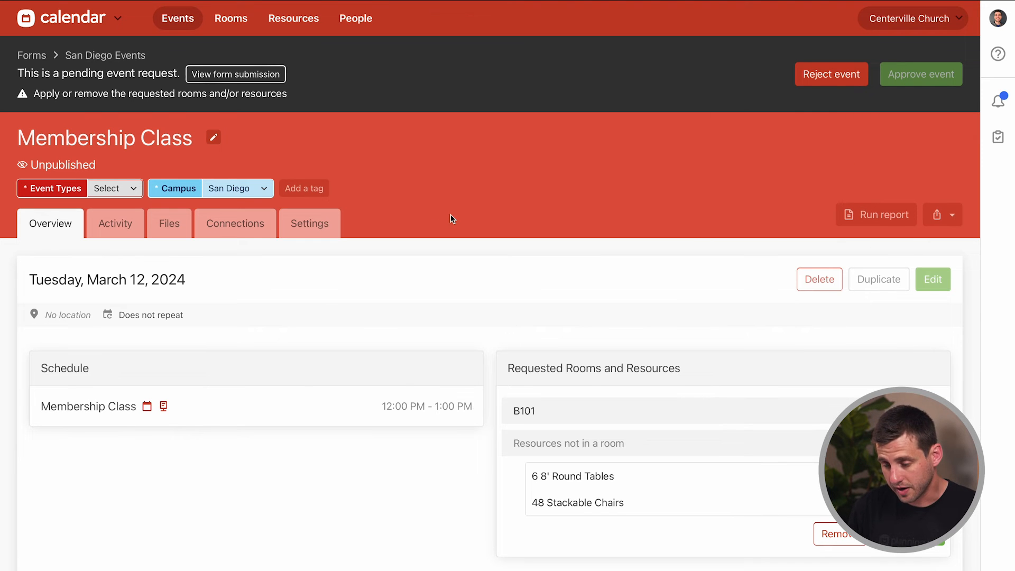
- Tag the Membership Class request with the Classes event type and enter edit mode
scroll("down", 3)
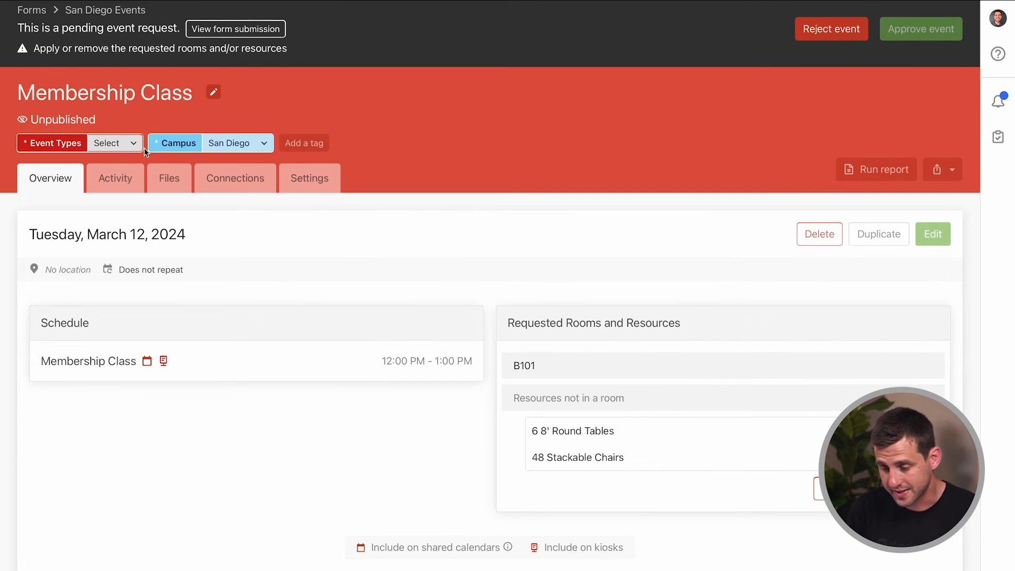
left_click(114, 143)
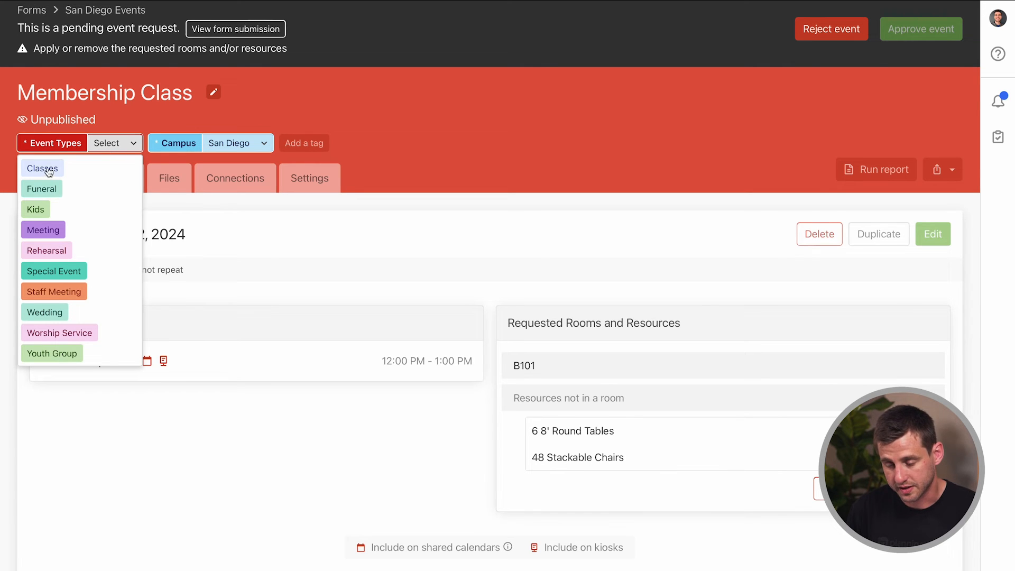
left_click(42, 168)
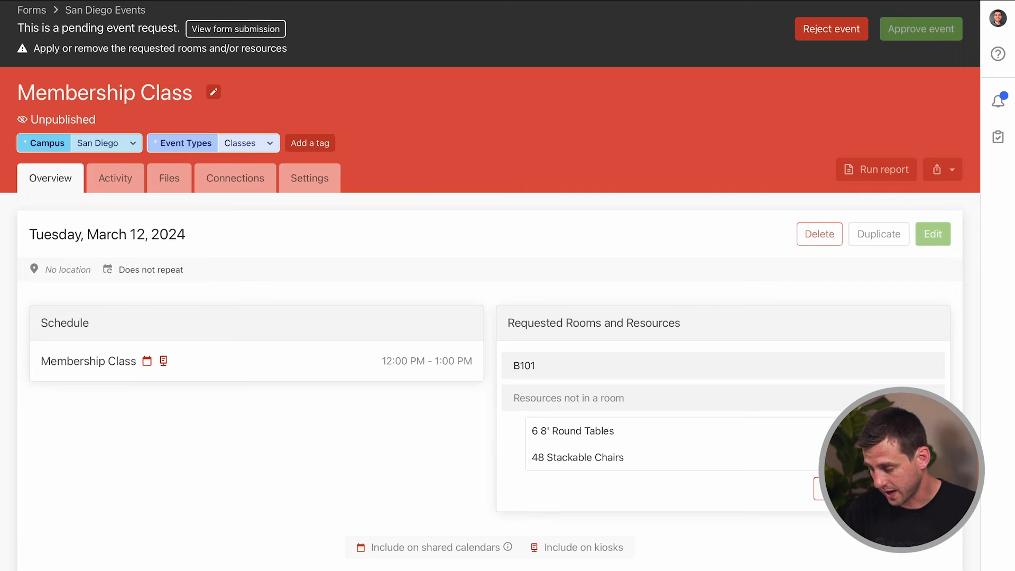
mouse_move(645, 436)
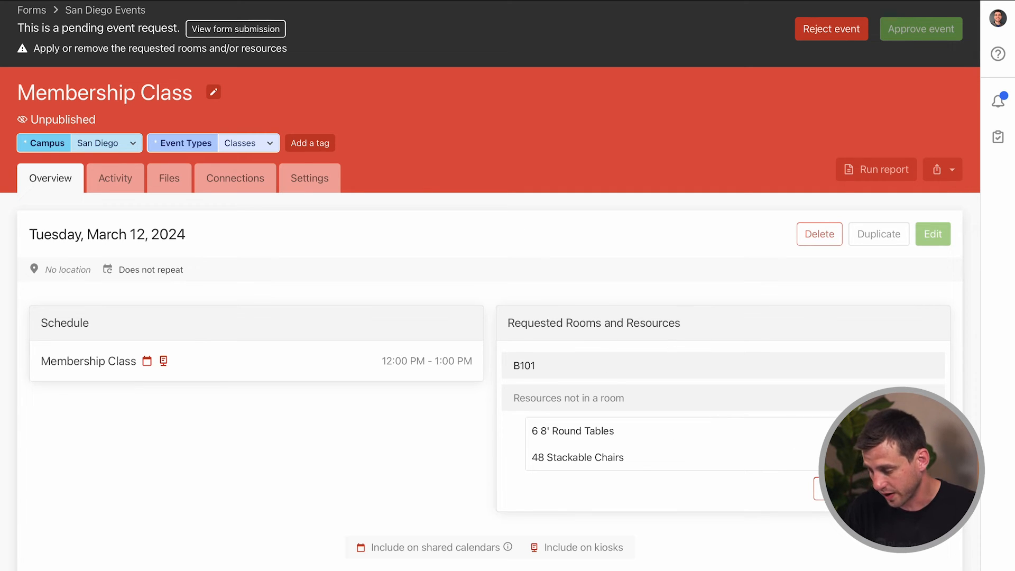
left_click(932, 234)
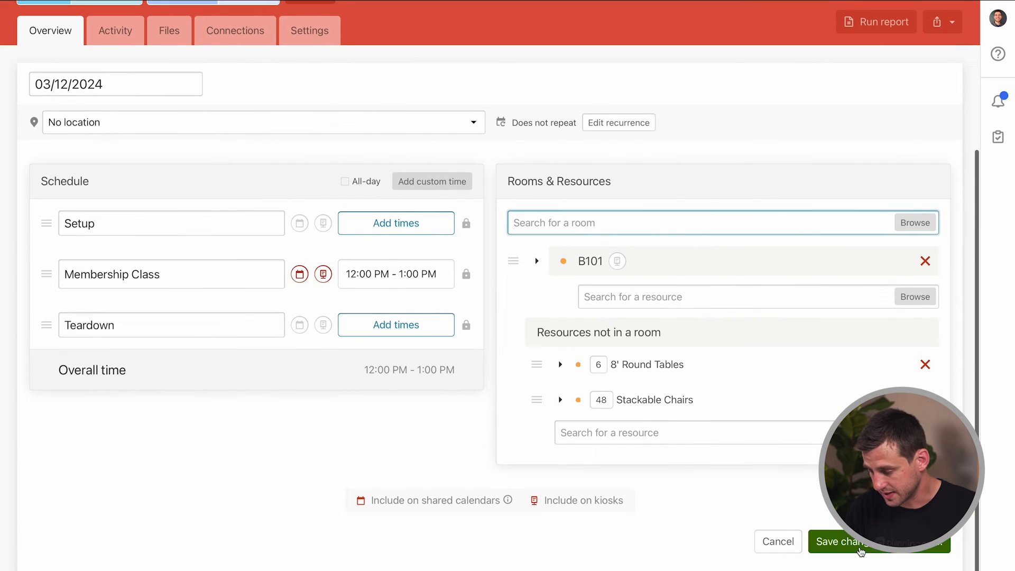
- Save B101 with the tables and chairs, approve Membership Class, then reopen the San Diego Events form
left_click(861, 547)
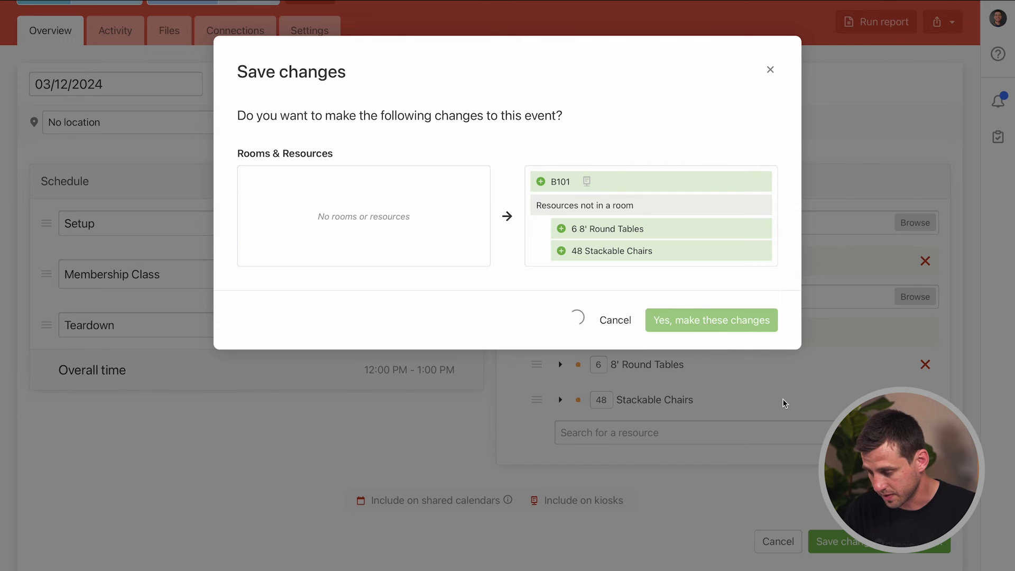
left_click(710, 319)
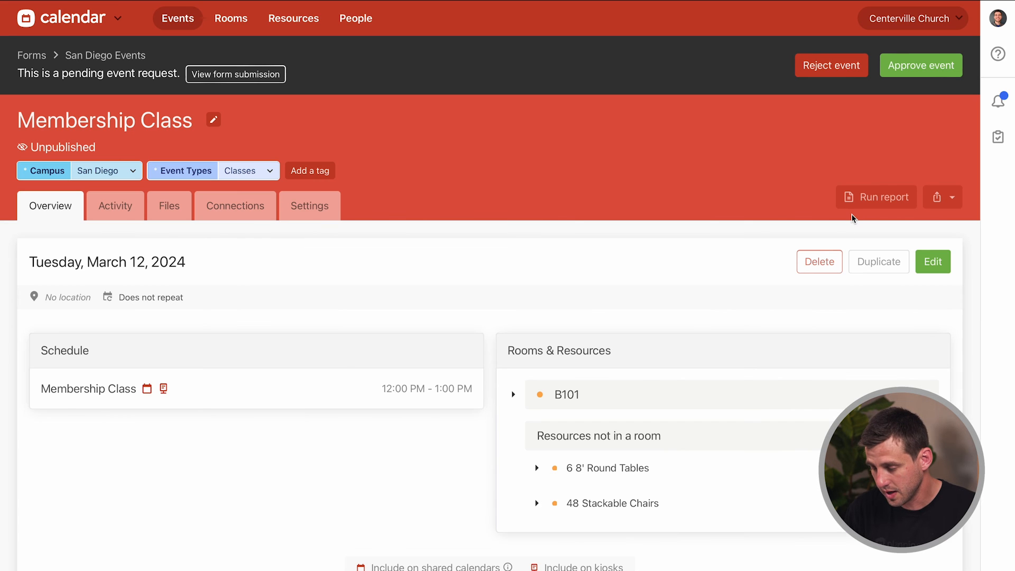
left_click(921, 65)
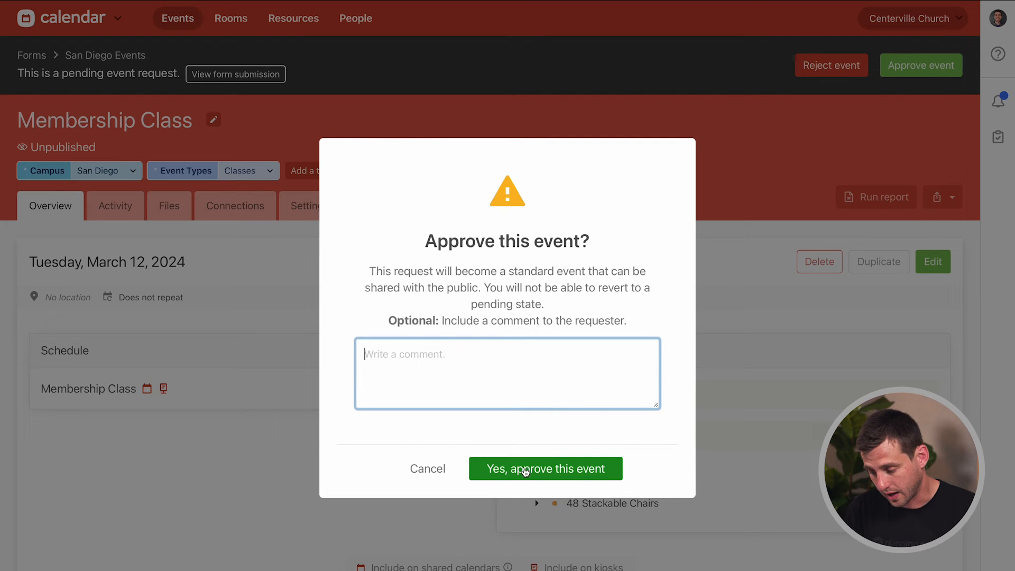
left_click(545, 468)
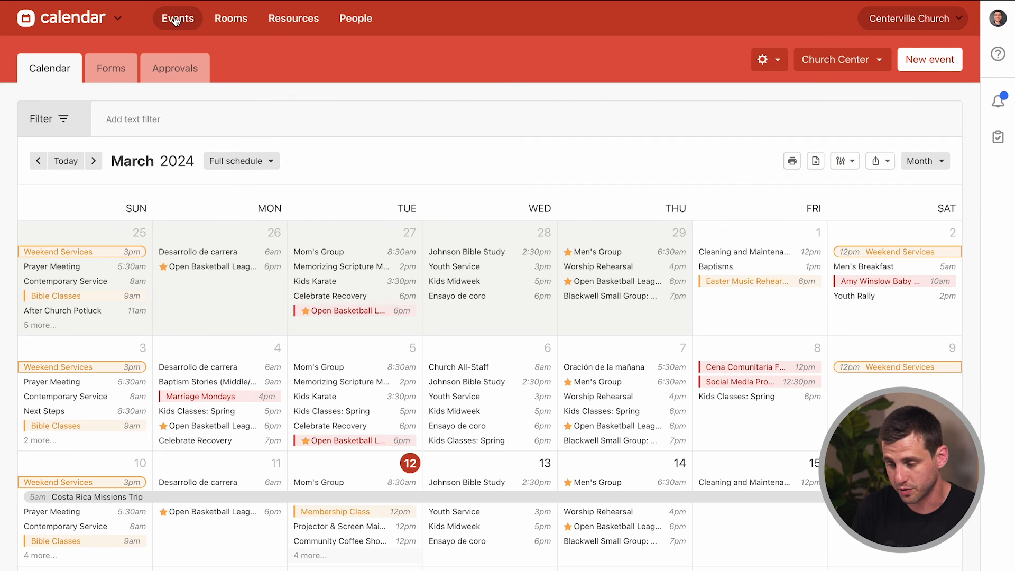
left_click(110, 68)
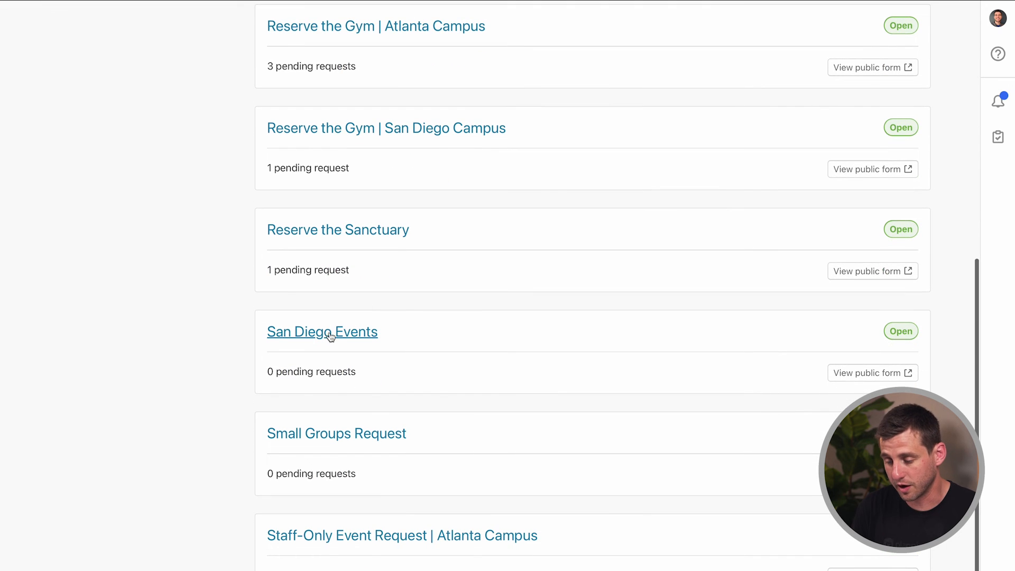
left_click(322, 332)
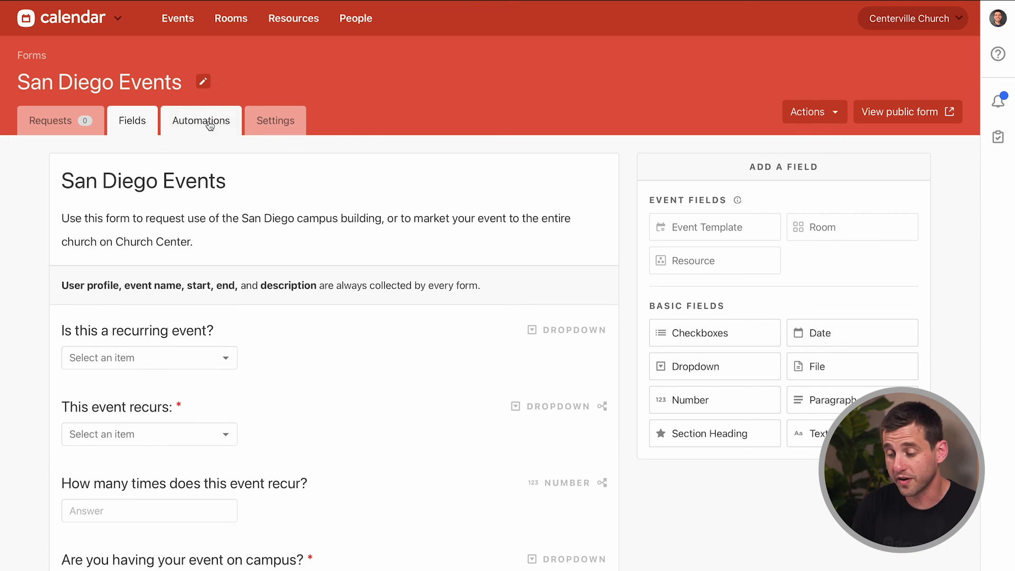
- Show the Automations tab of the San Diego Events form
left_click(202, 121)
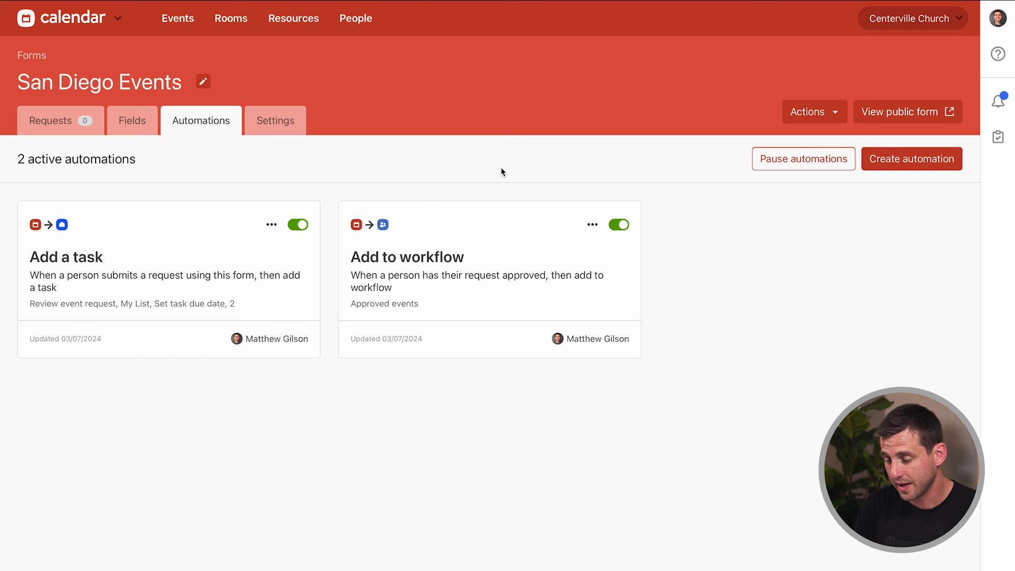
mouse_move(495, 260)
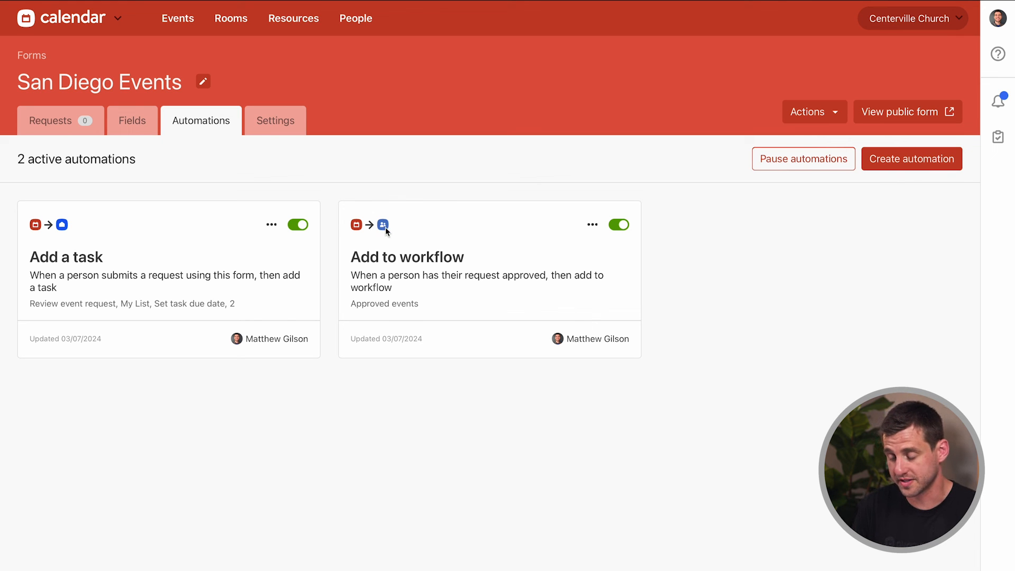
mouse_move(398, 228)
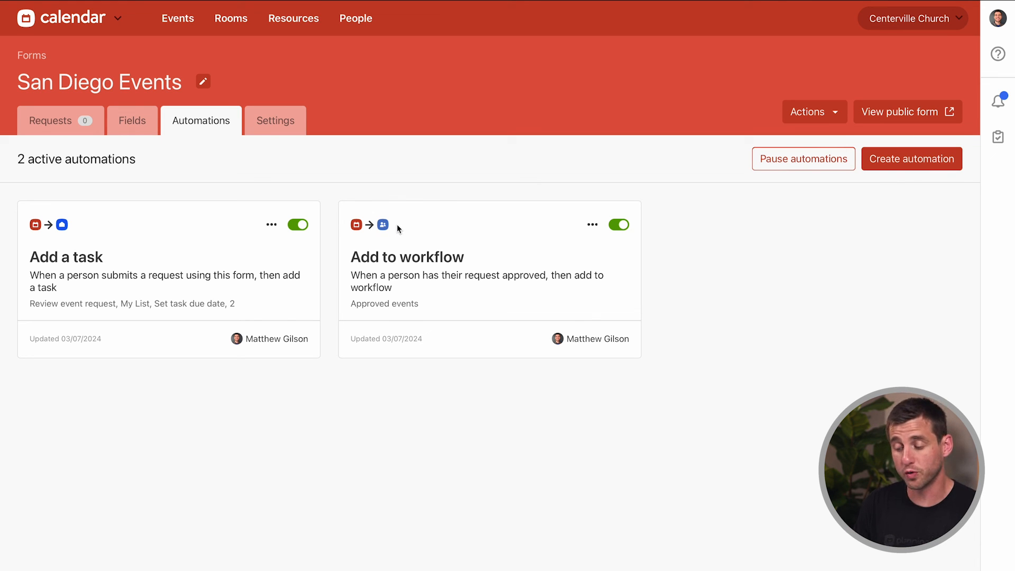